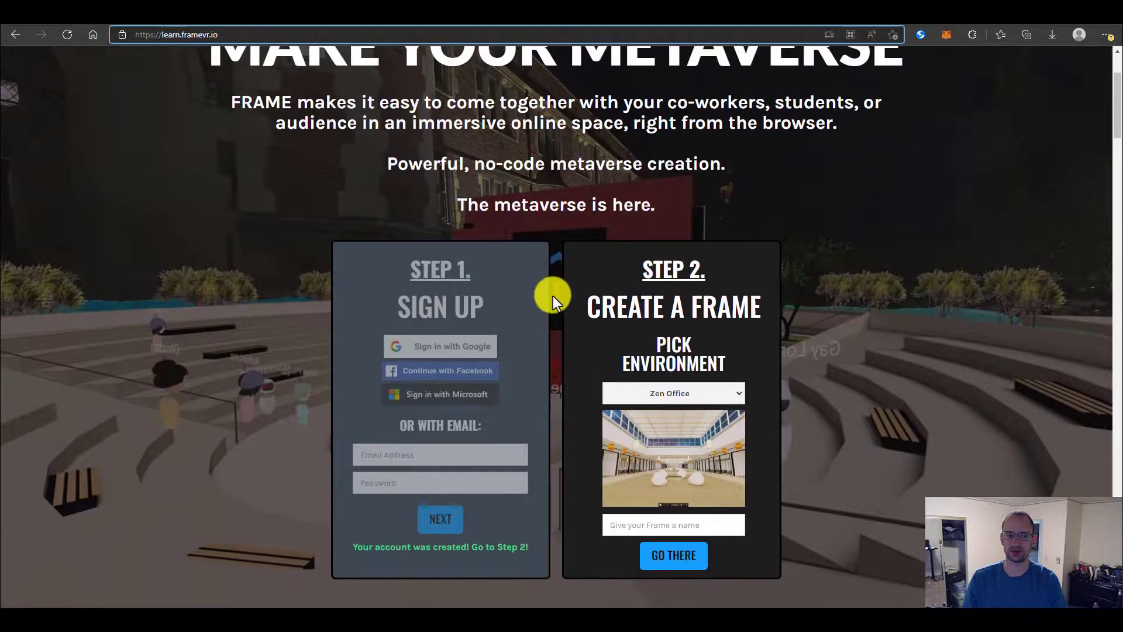
mouse_move(721, 505)
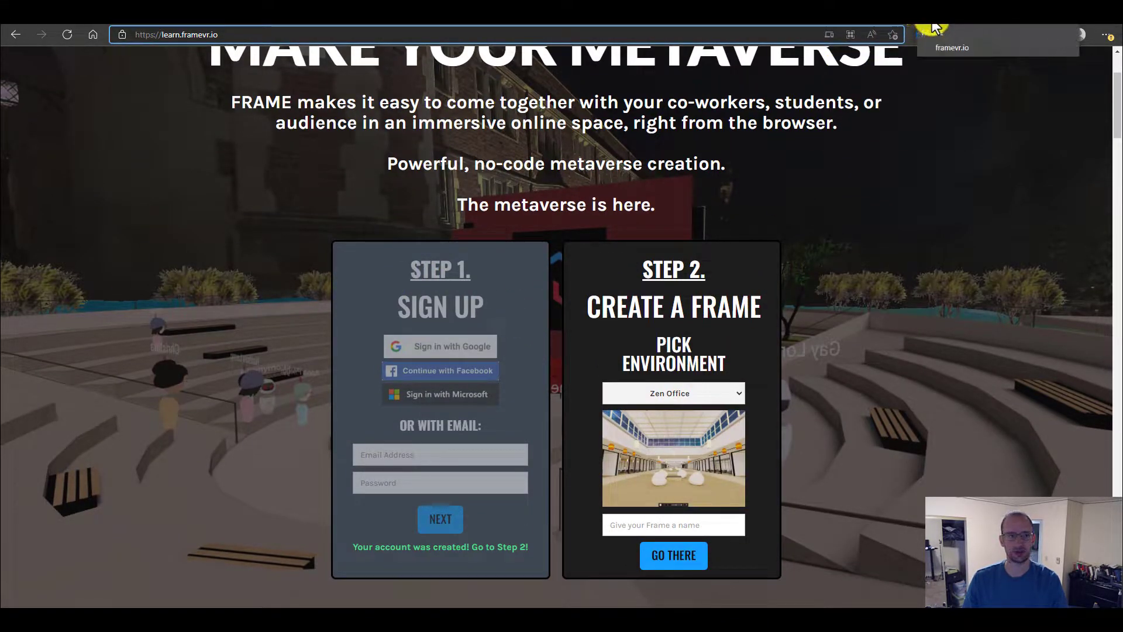
- Switch to the newly created creation-journey frame showing the beach resort space
click(673, 555)
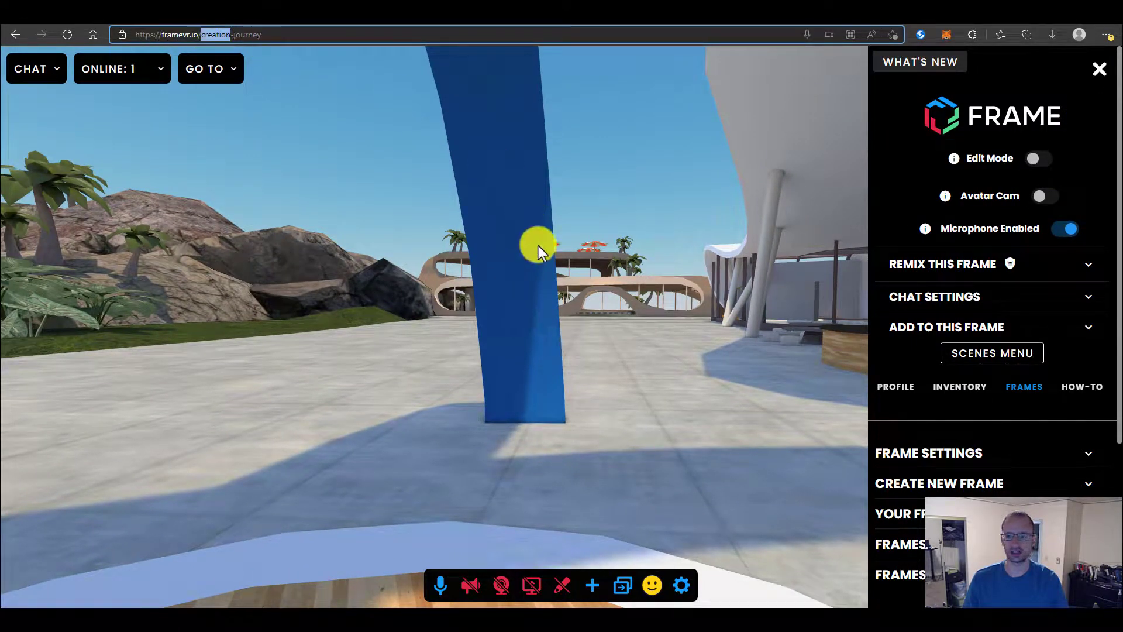
- Reopen the main menu and verify the Environment dropdown is set to Resort
click(1100, 67)
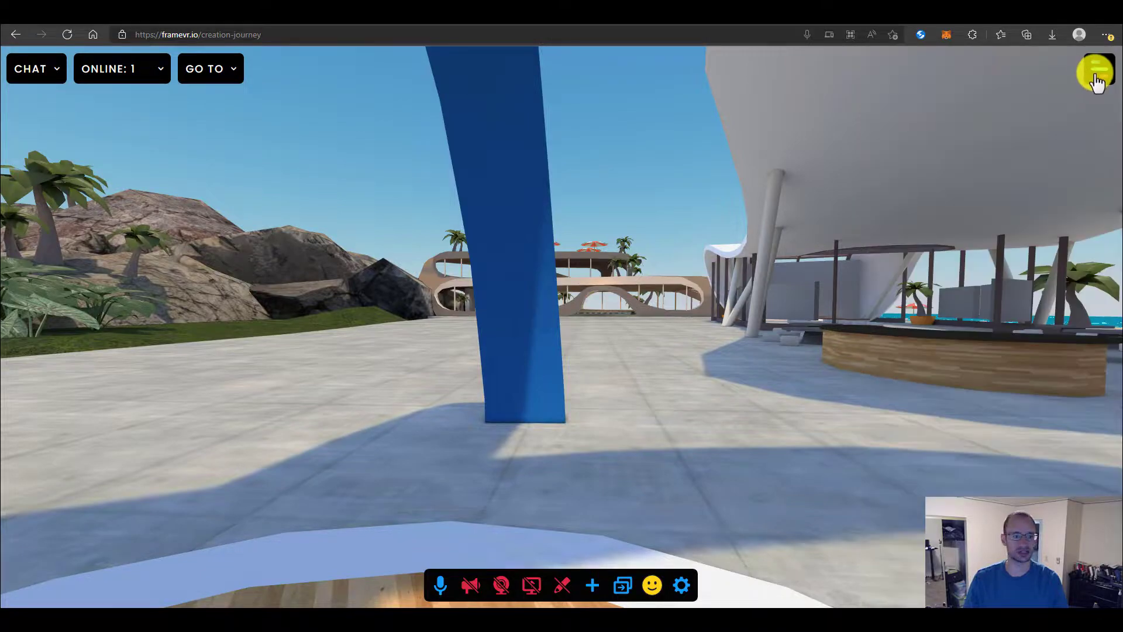
click(1098, 69)
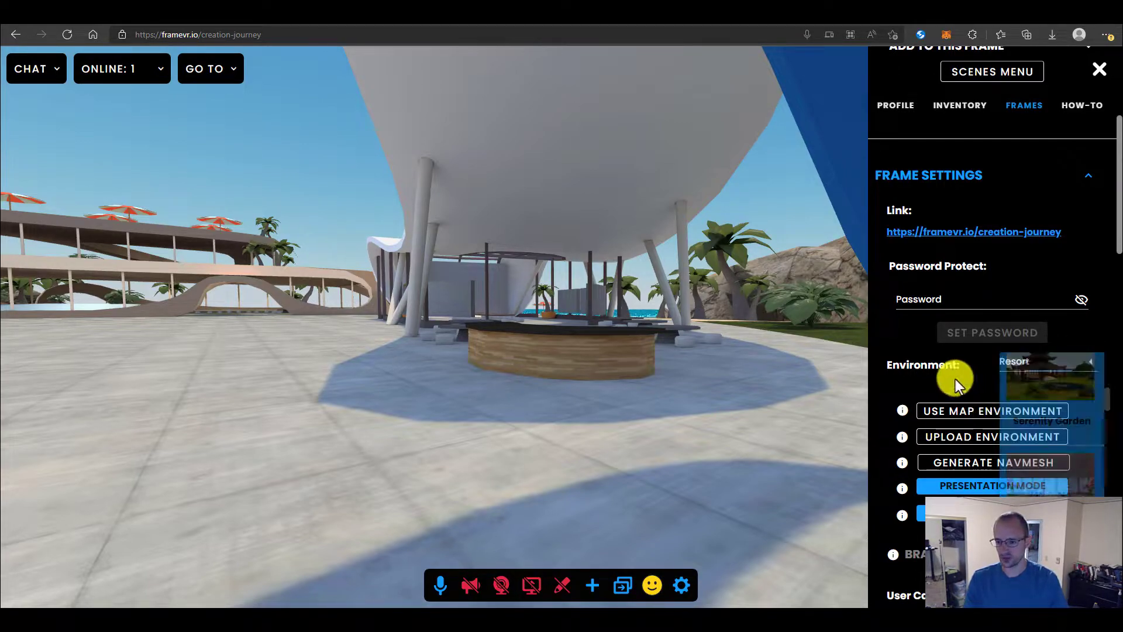
click(1099, 68)
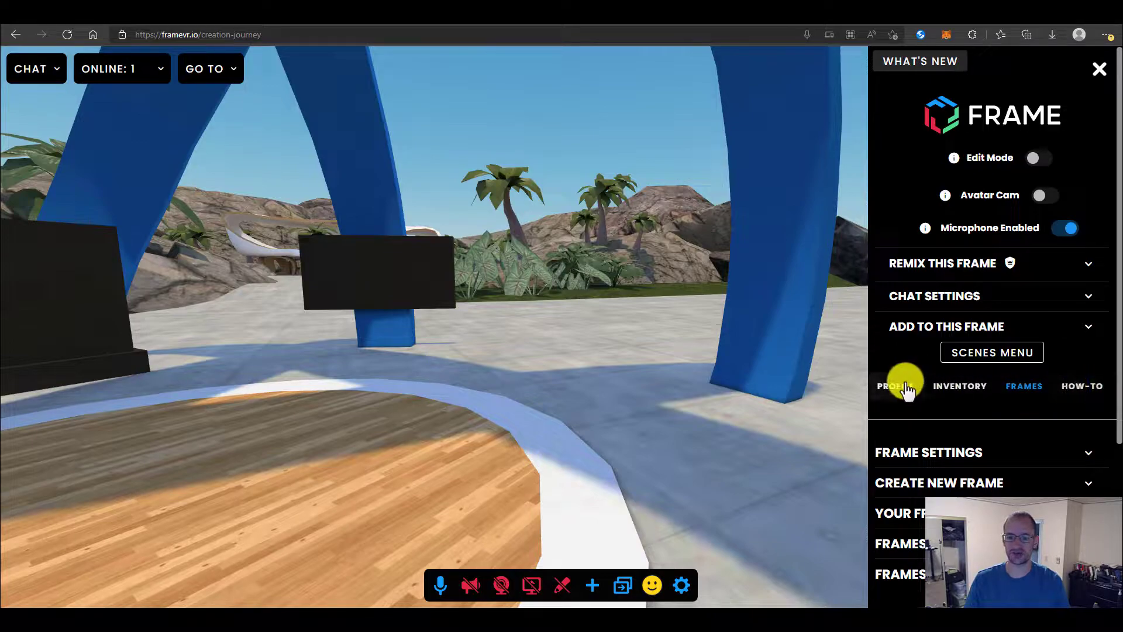
mouse_move(1082, 387)
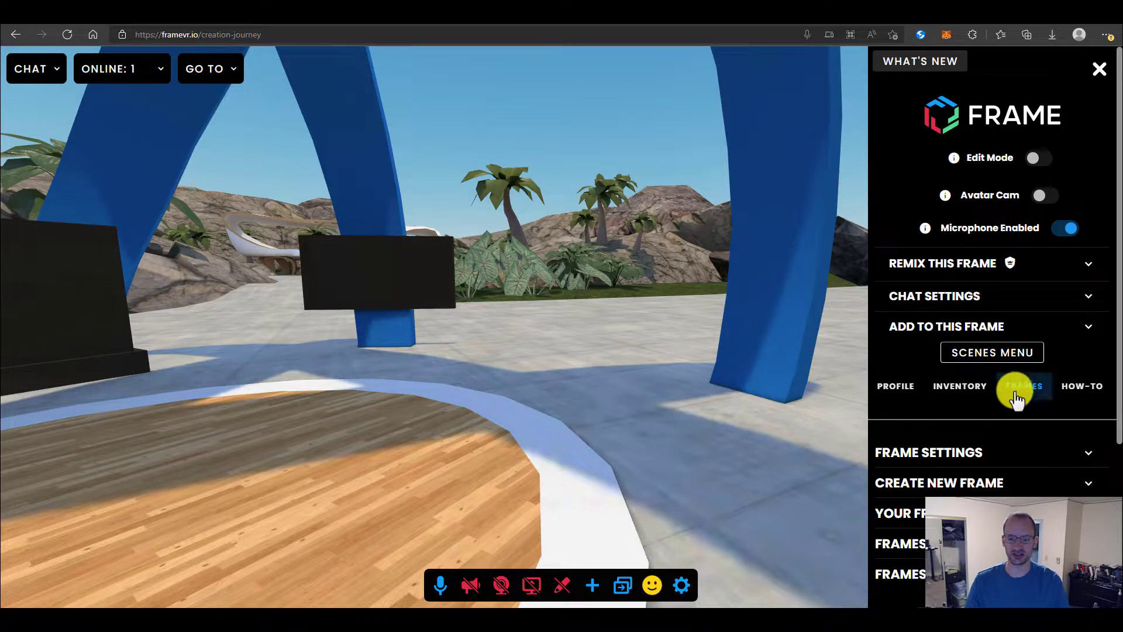
- Show the Inventory and expand the Your Images list of uploaded pictures
click(959, 386)
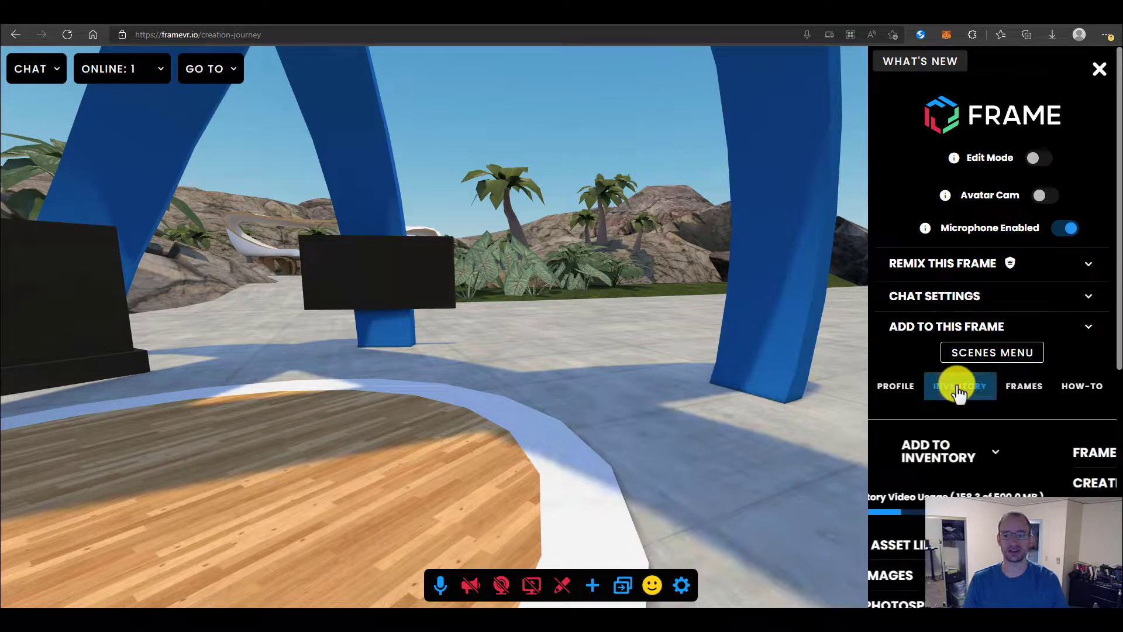
scroll(down, 3)
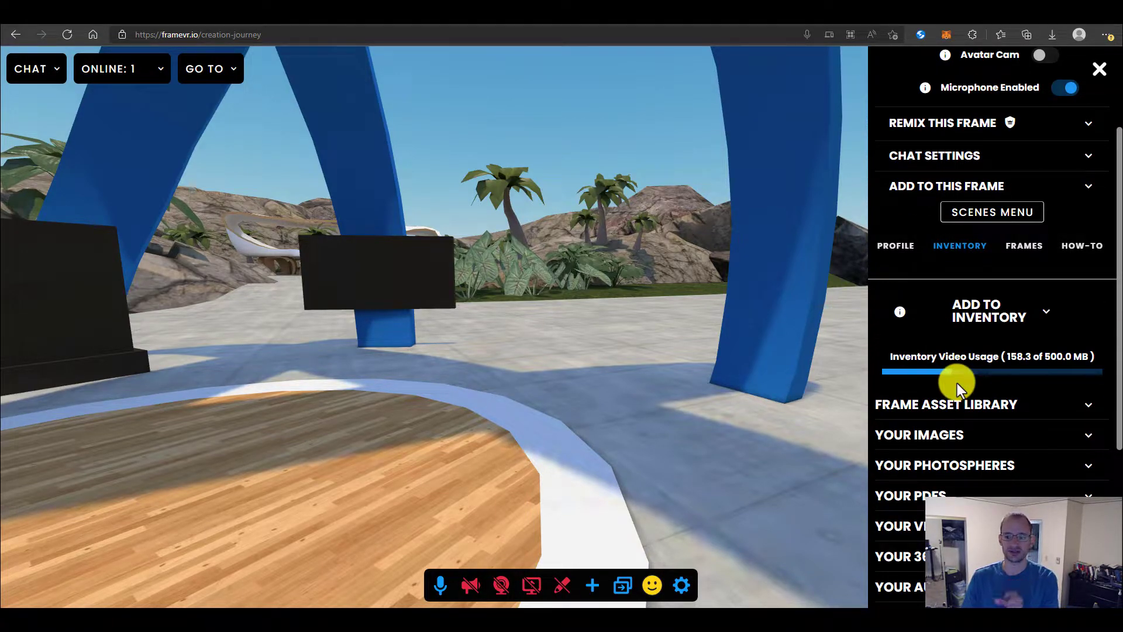
scroll(down, 3)
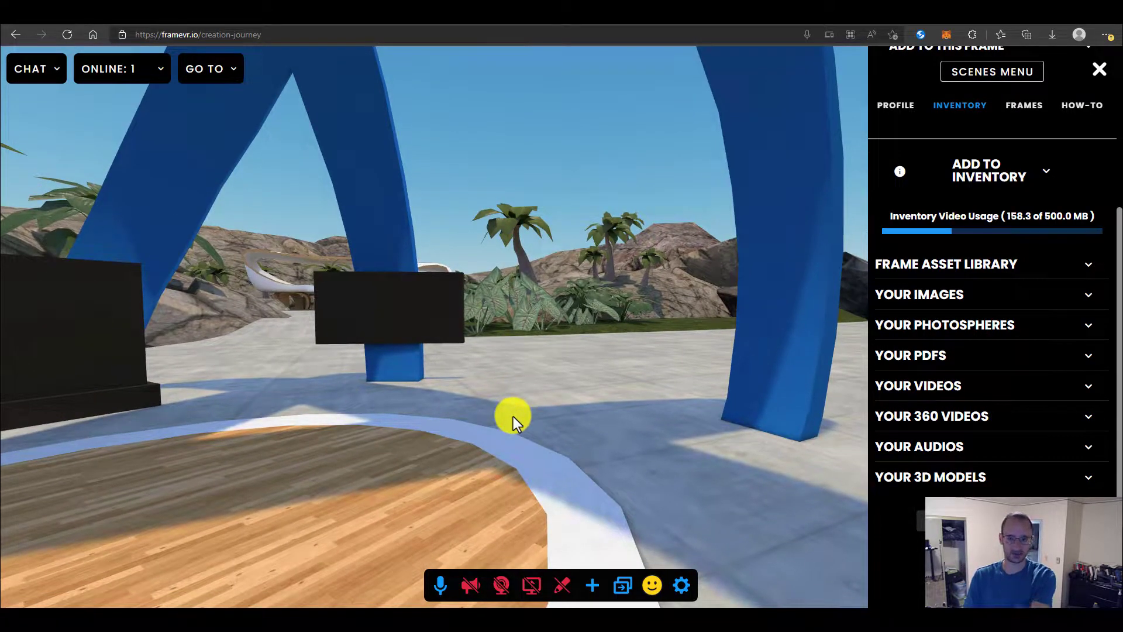
mouse_move(940, 340)
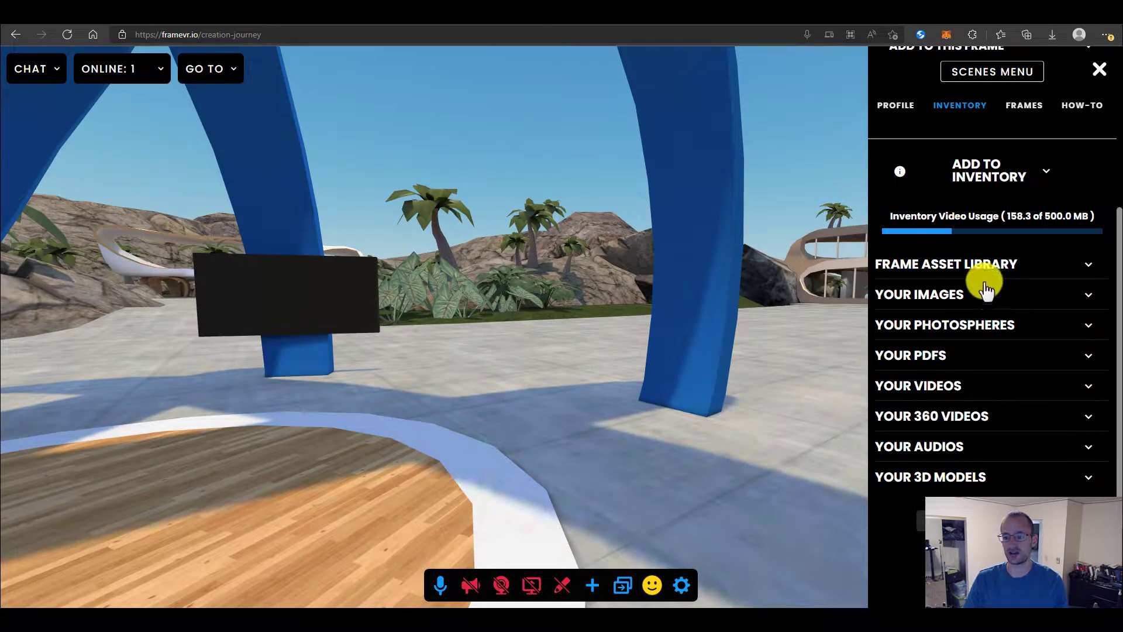
click(990, 171)
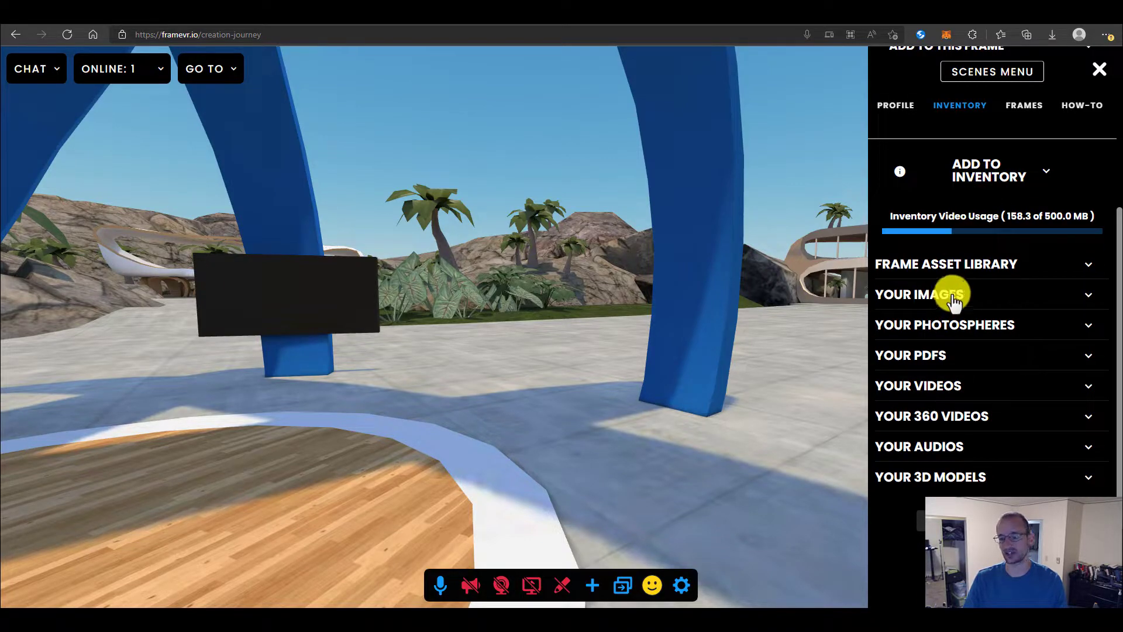
click(943, 295)
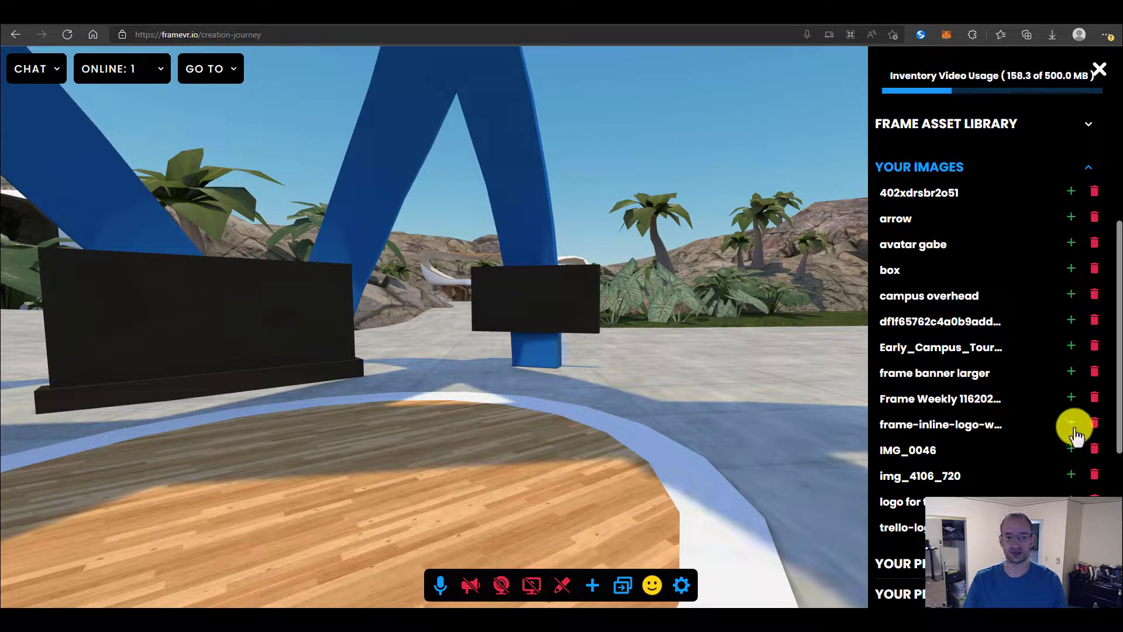
- Add the frame-inline-logo image from Your Images into the resort space
click(1070, 425)
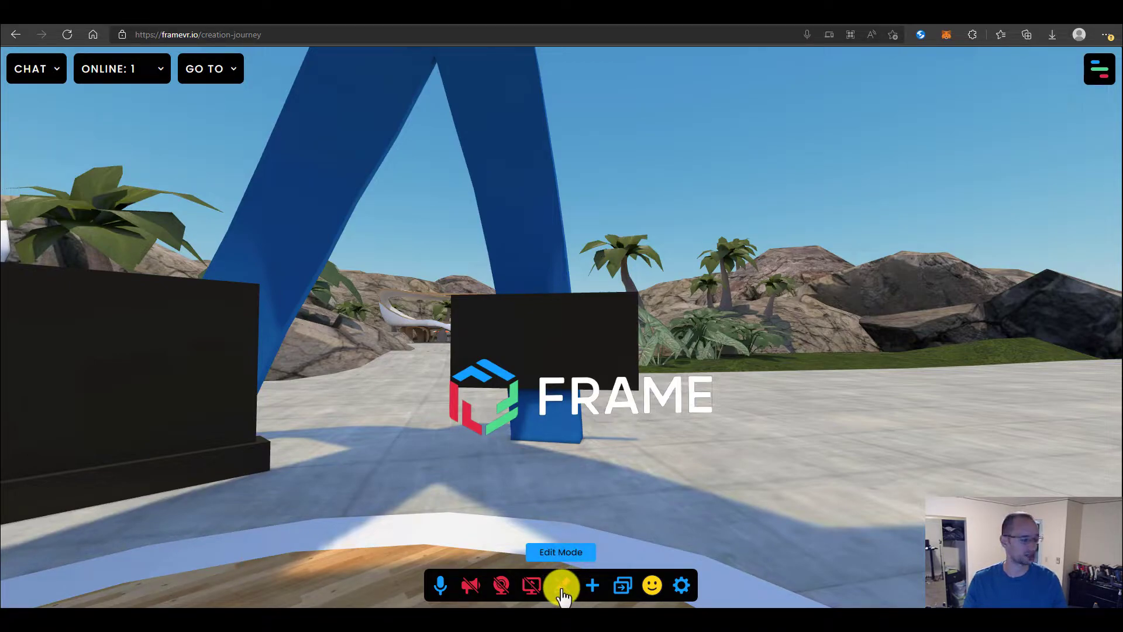
- Enable Edit Mode and drag the FRAME logo over onto the left black screen
click(561, 585)
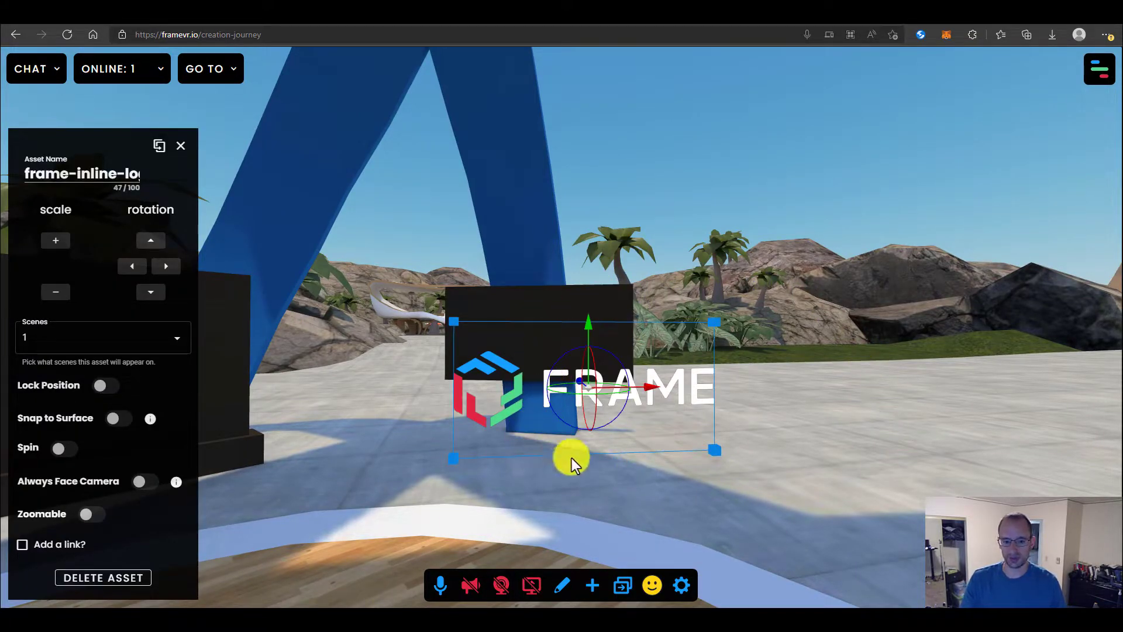
drag(574, 462, 605, 445)
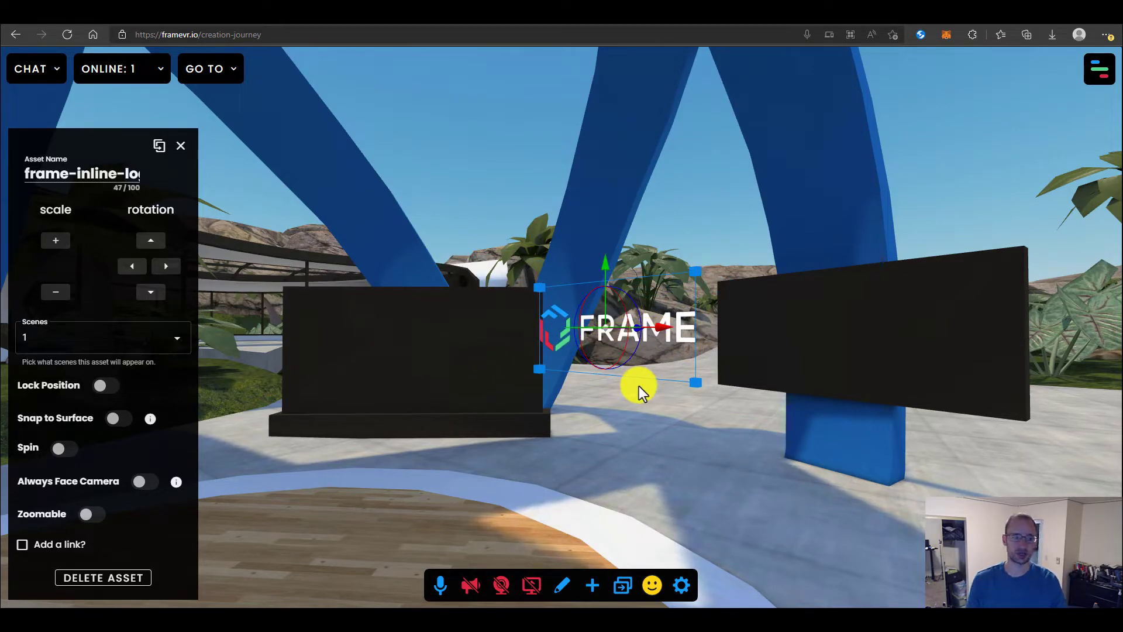
drag(639, 392, 477, 340)
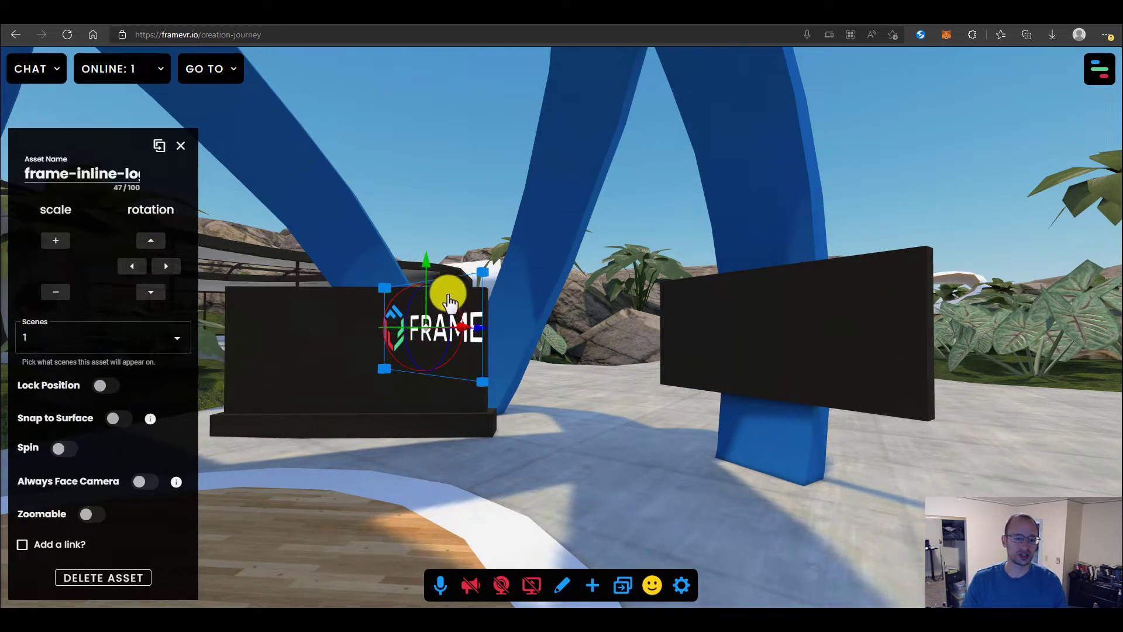
mouse_move(114, 480)
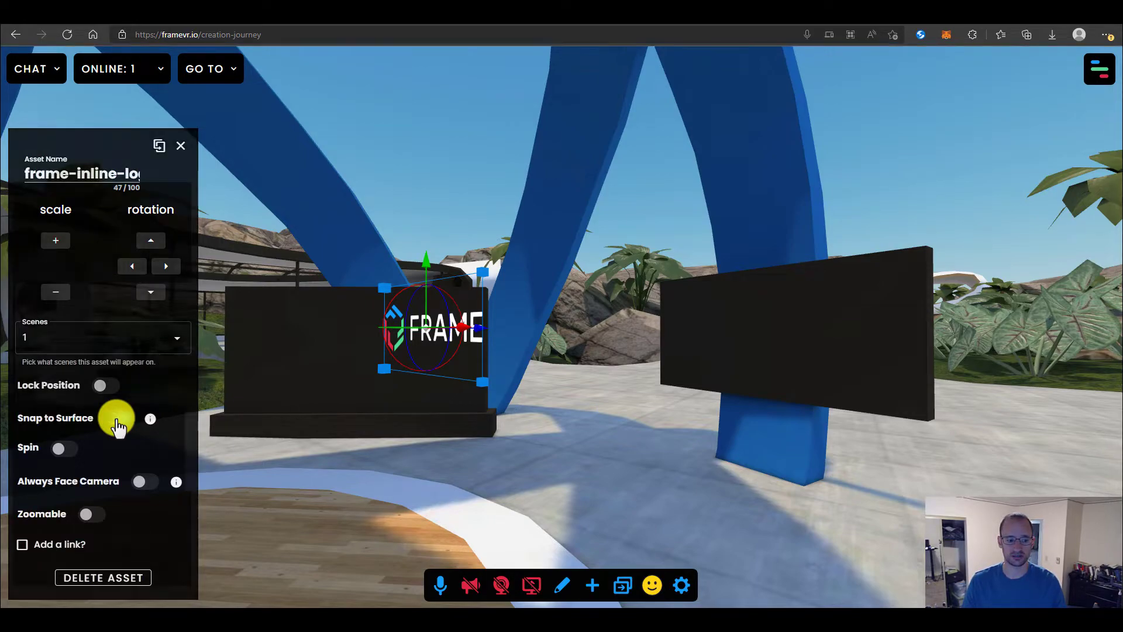
- Snap the logo to the screen's surface so it lies centred on its face
click(119, 417)
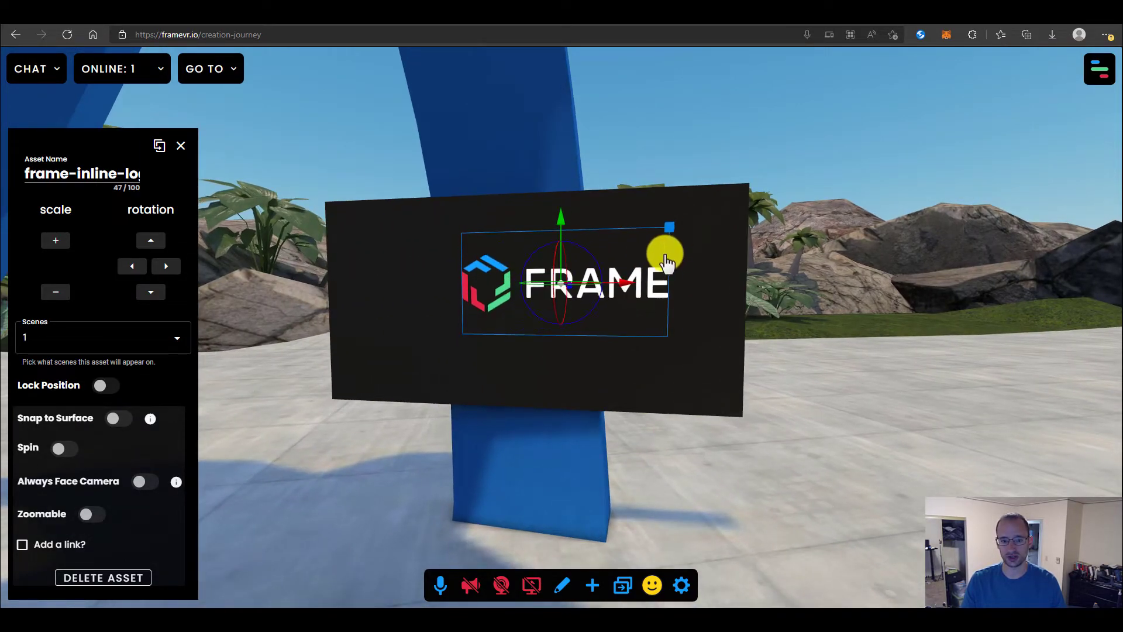
- Scale the logo up to fill the screen, turn Lock Position on, and confirm it no longer moves
drag(665, 251, 435, 354)
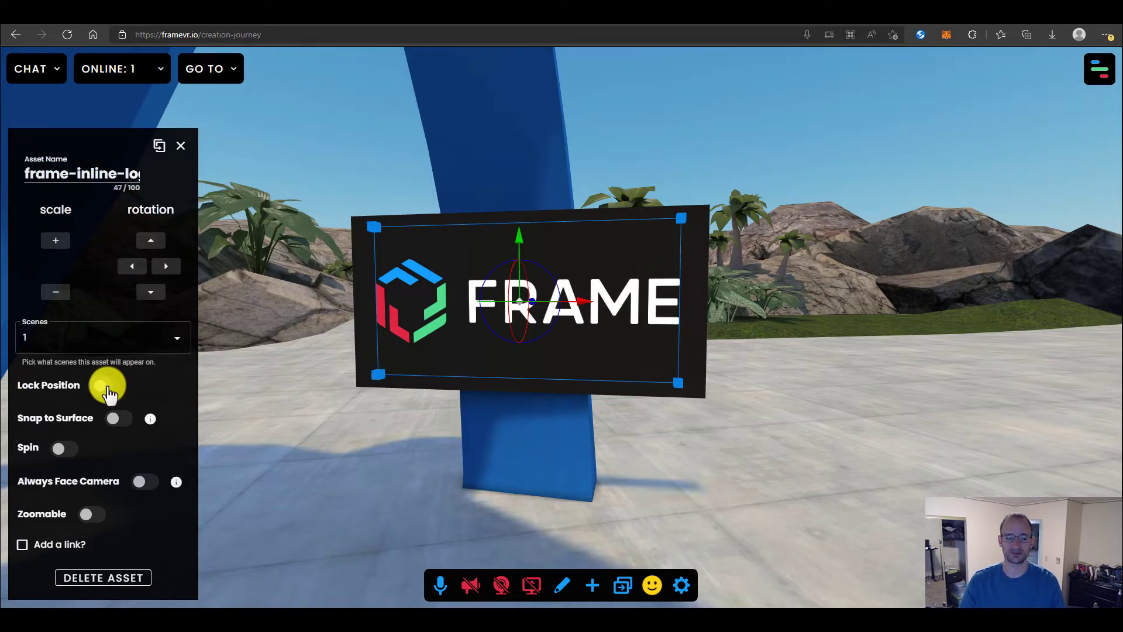
click(105, 386)
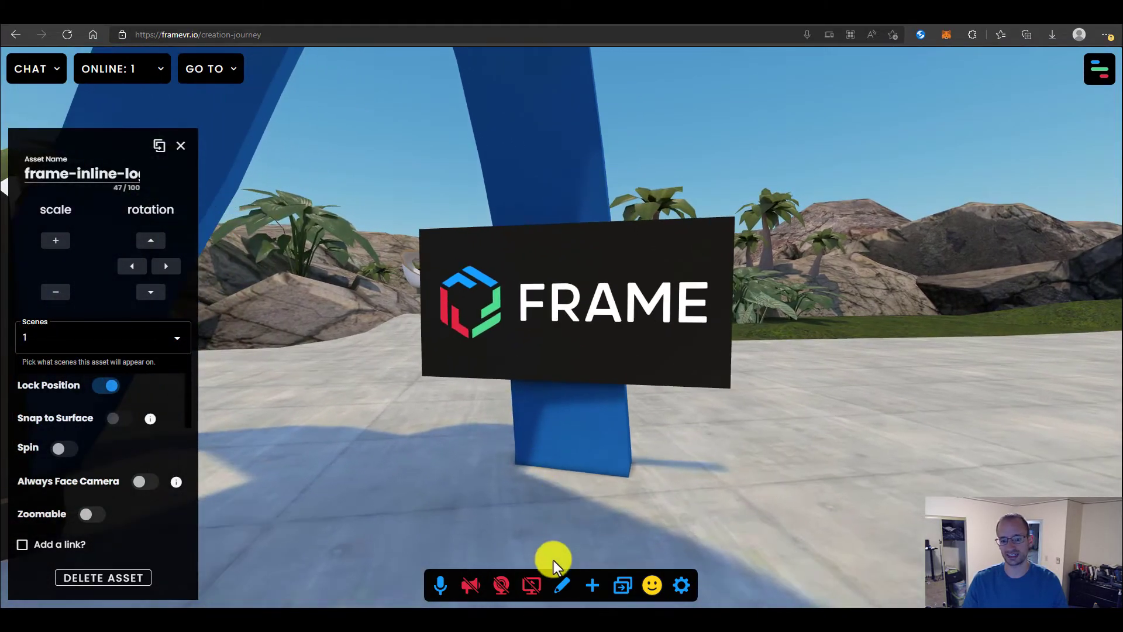
click(180, 145)
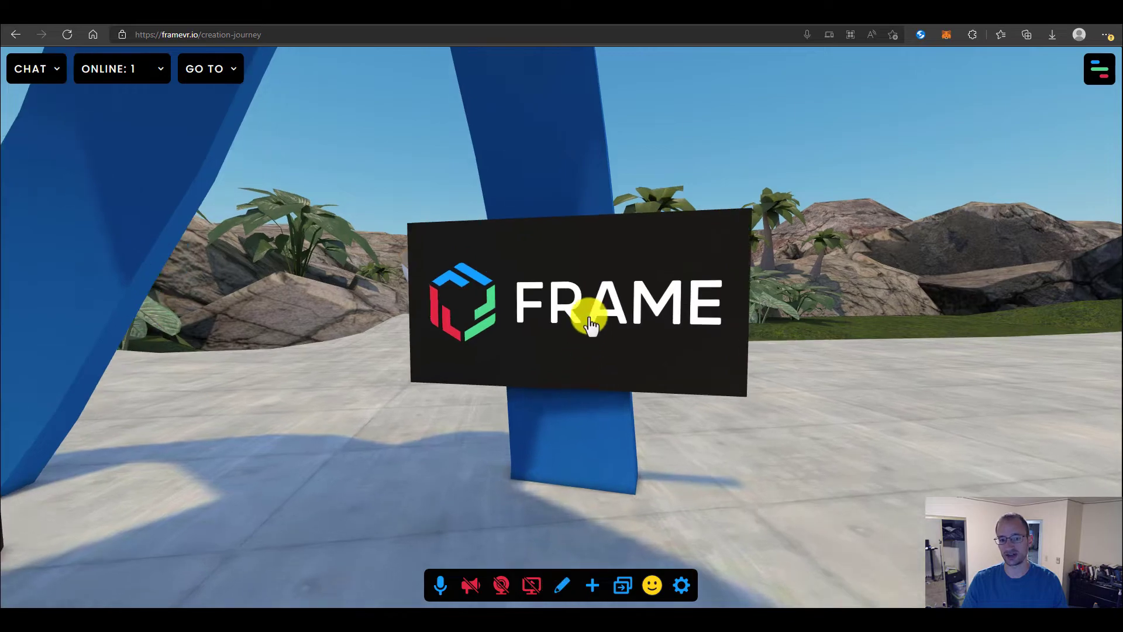
click(587, 323)
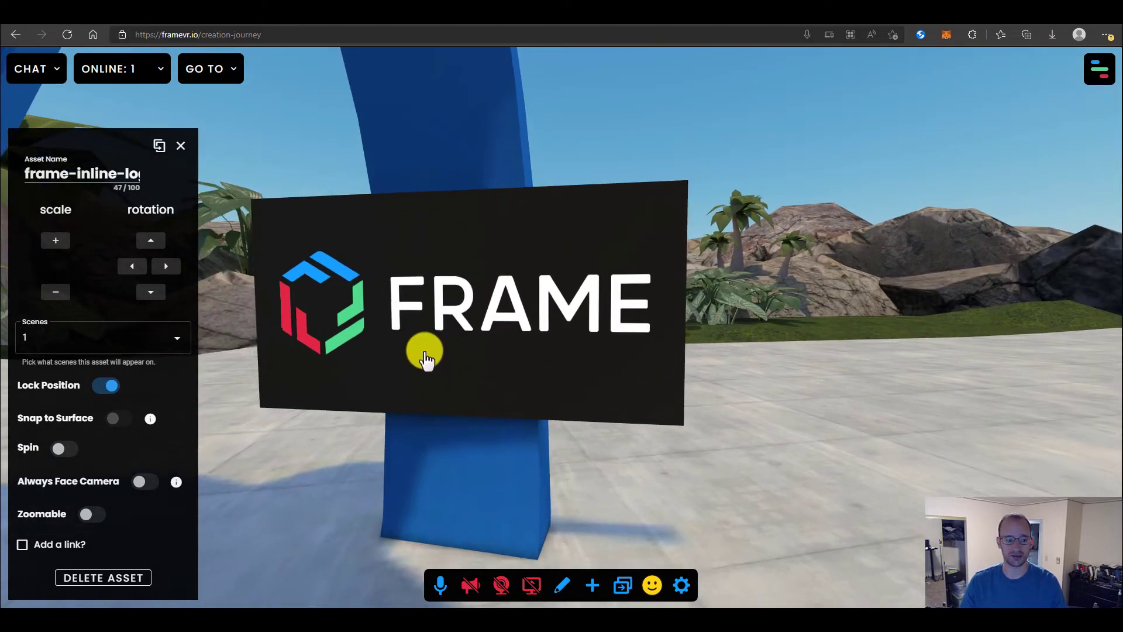
- Reopen the logo's asset panel, toggle Lock Position, and close editing
click(106, 386)
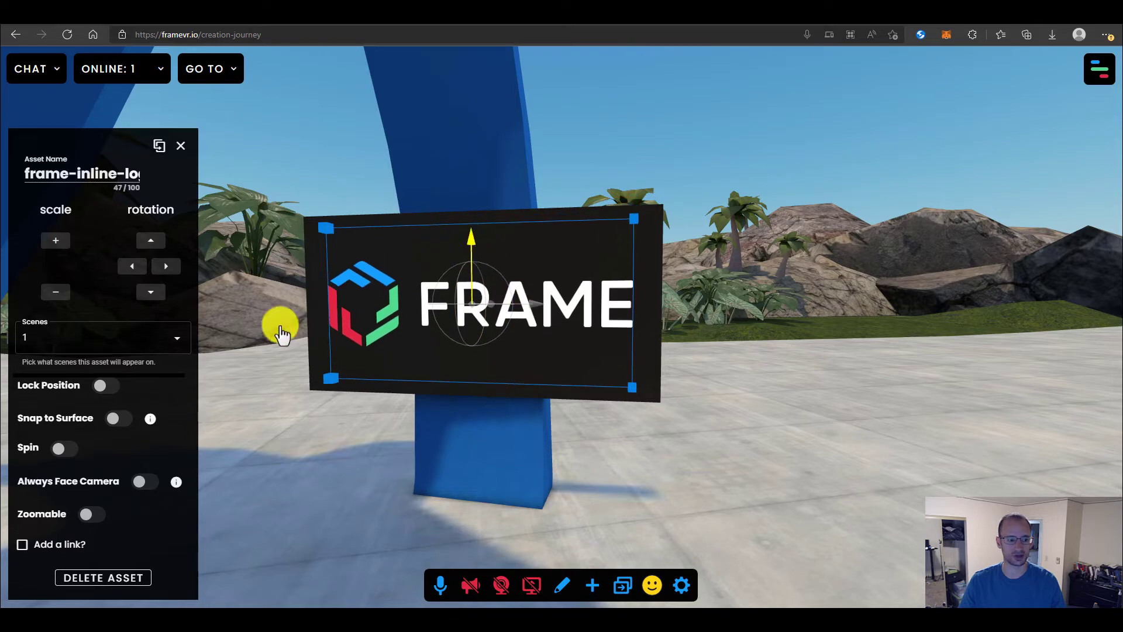
click(105, 385)
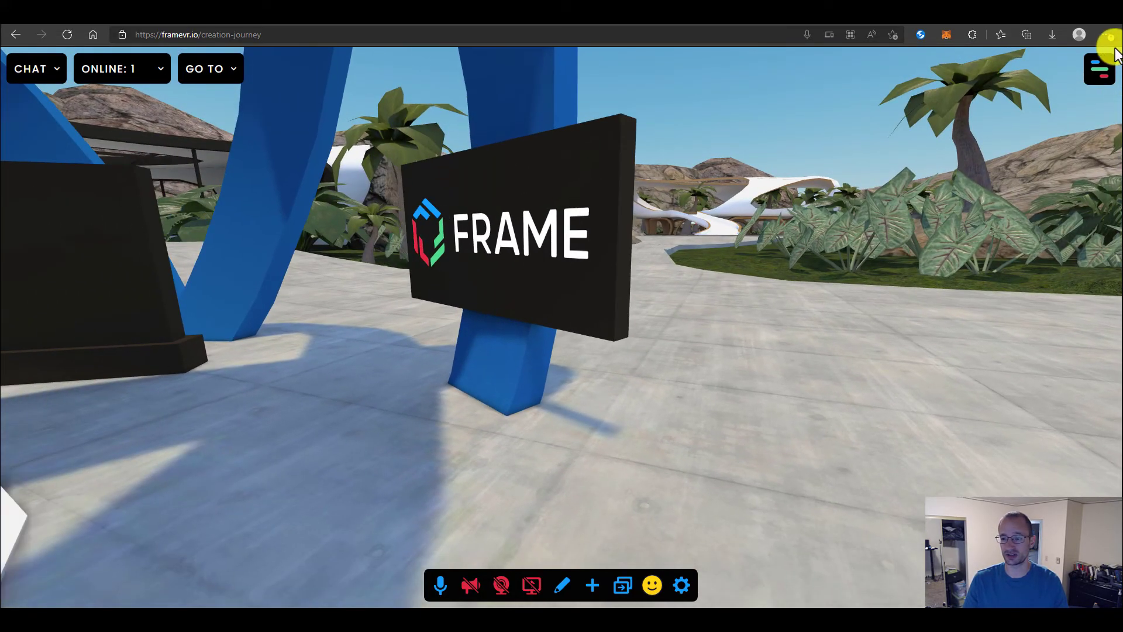
click(1099, 68)
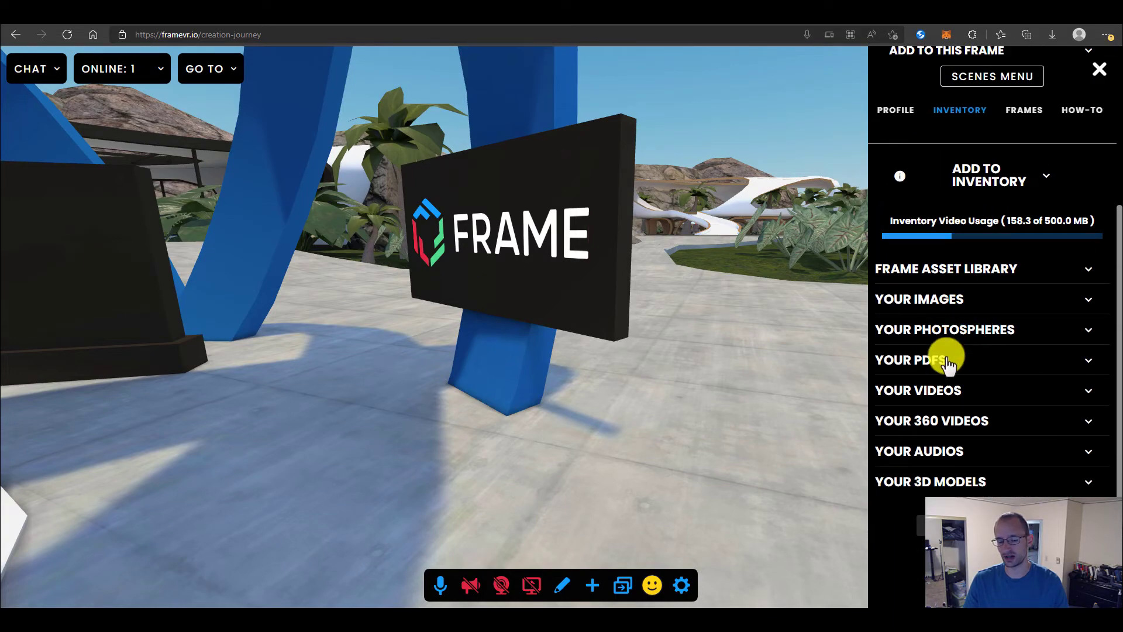
click(1100, 68)
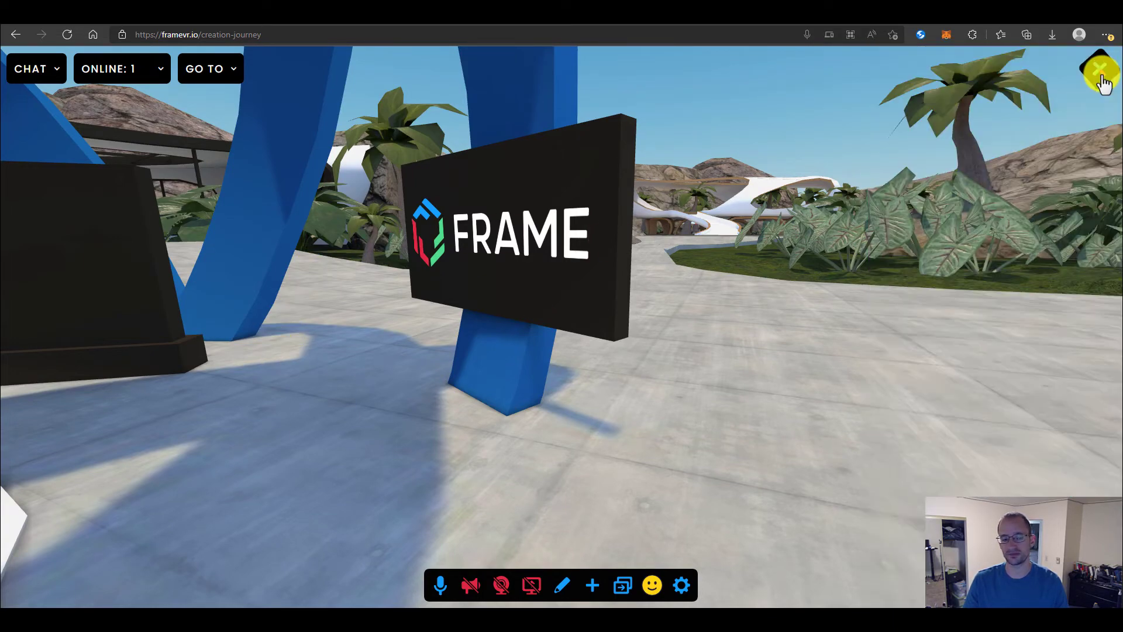